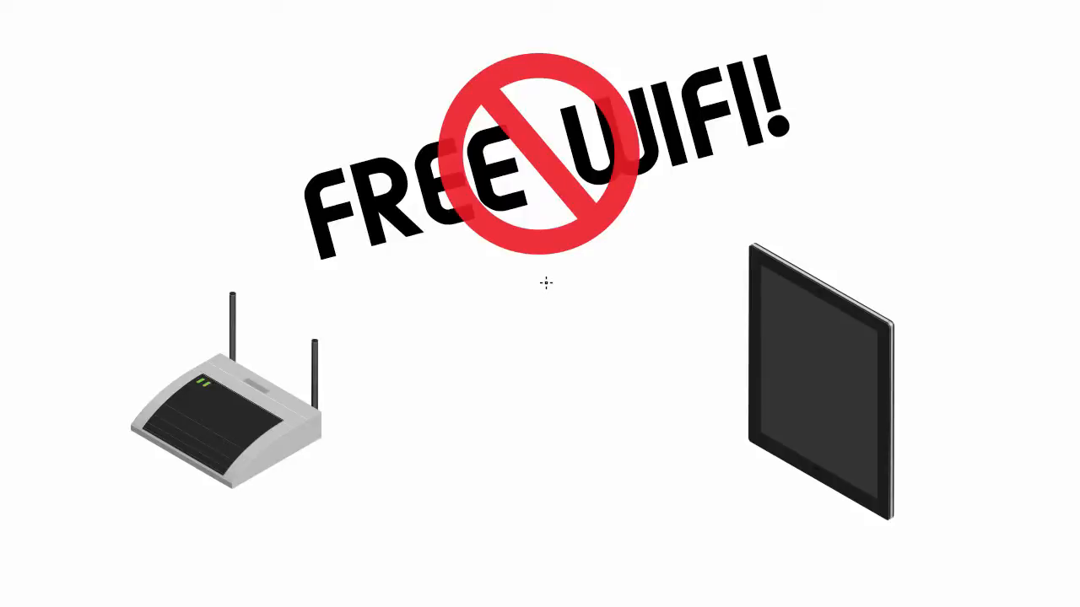
{"action": "mouse_move", "coordinate": [555, 291]}
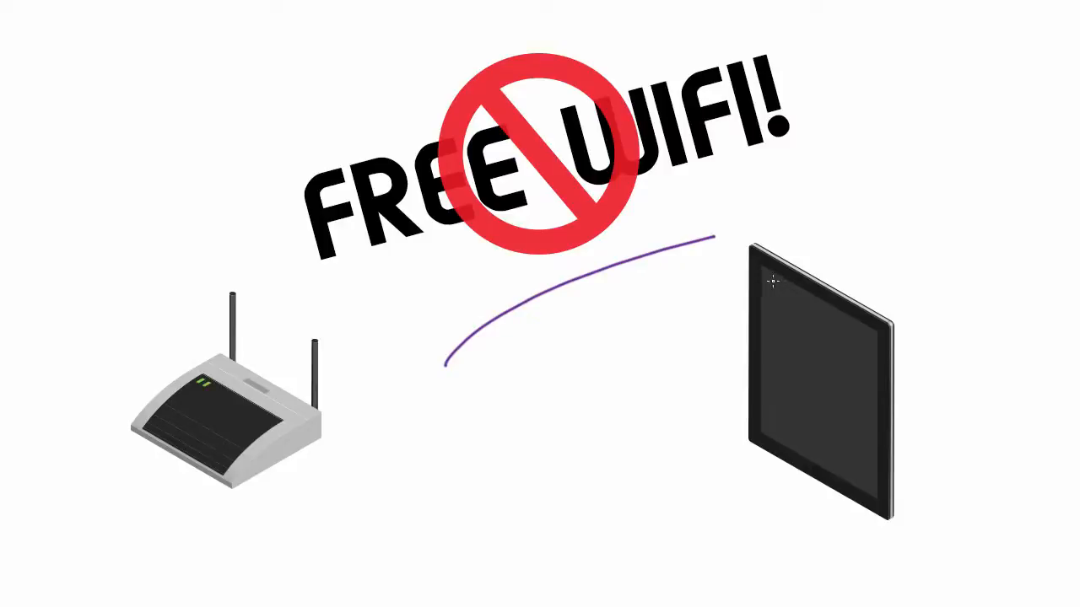
{"action": "mouse_move", "coordinate": [734, 294]}
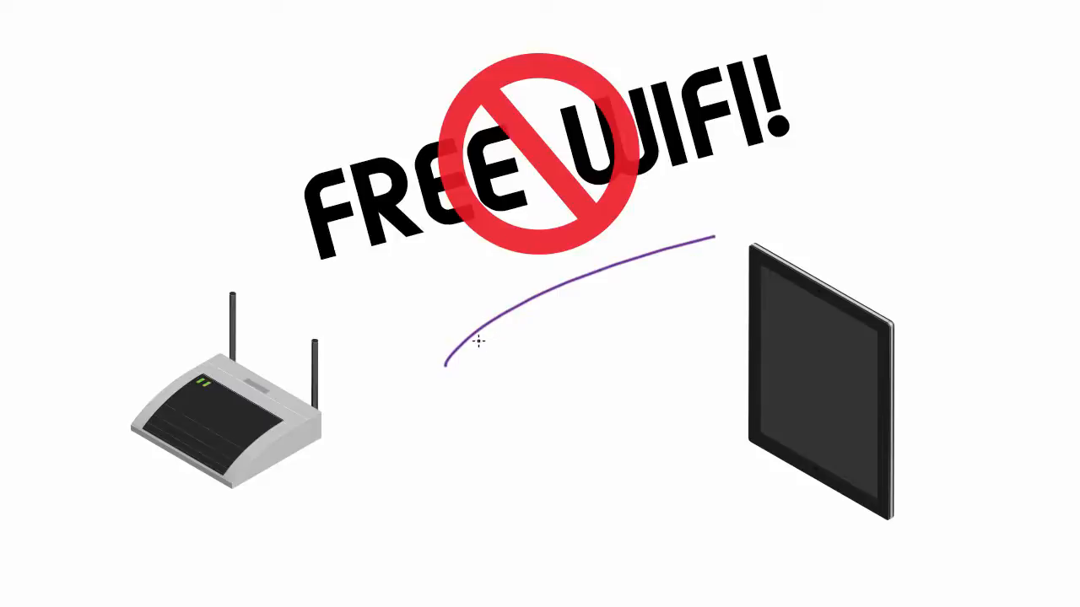
{"action": "mouse_move", "coordinate": [510, 324]}
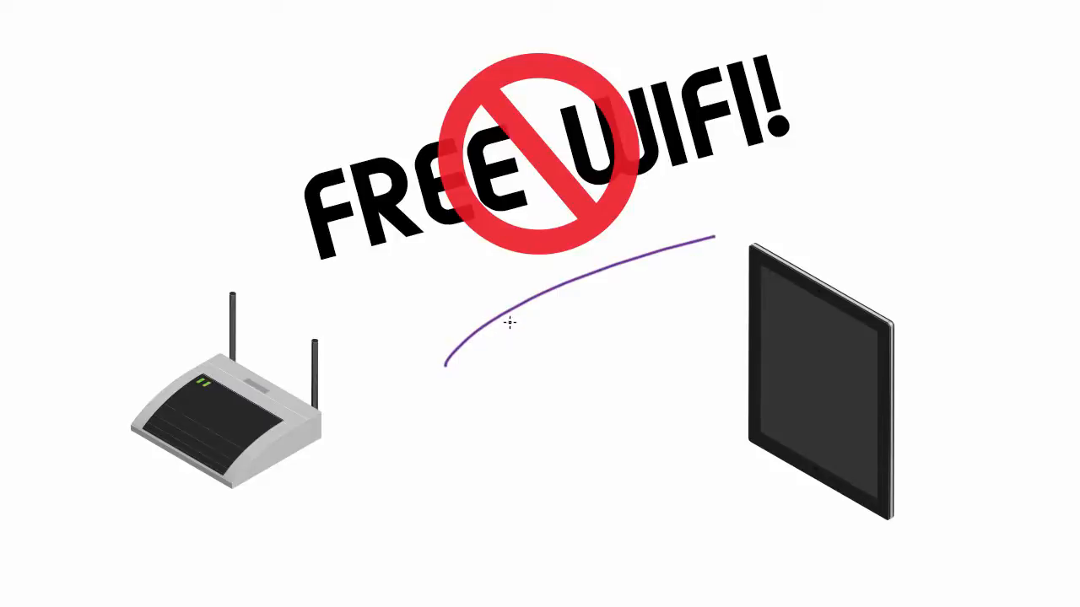
{"action": "mouse_move", "coordinate": [509, 324]}
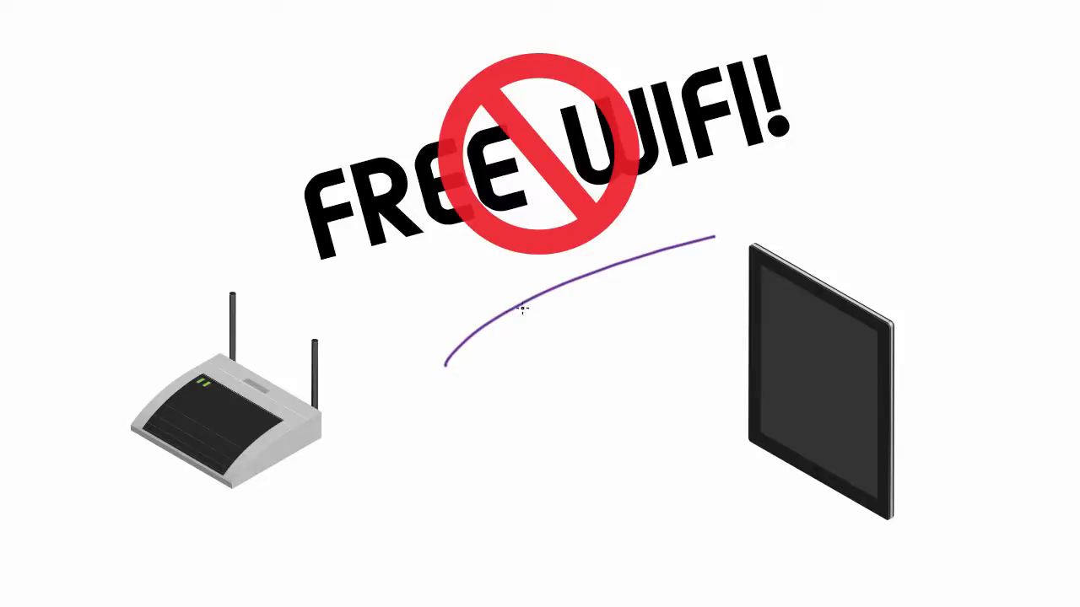
{"action": "mouse_move", "coordinate": [167, 329]}
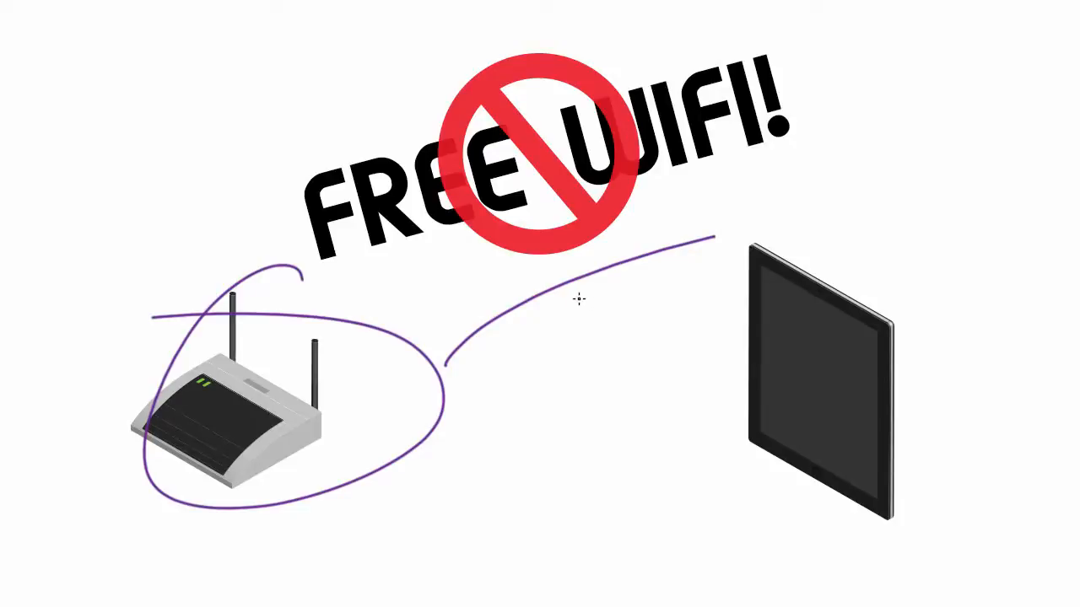
{"action": "mouse_move", "coordinate": [204, 121]}
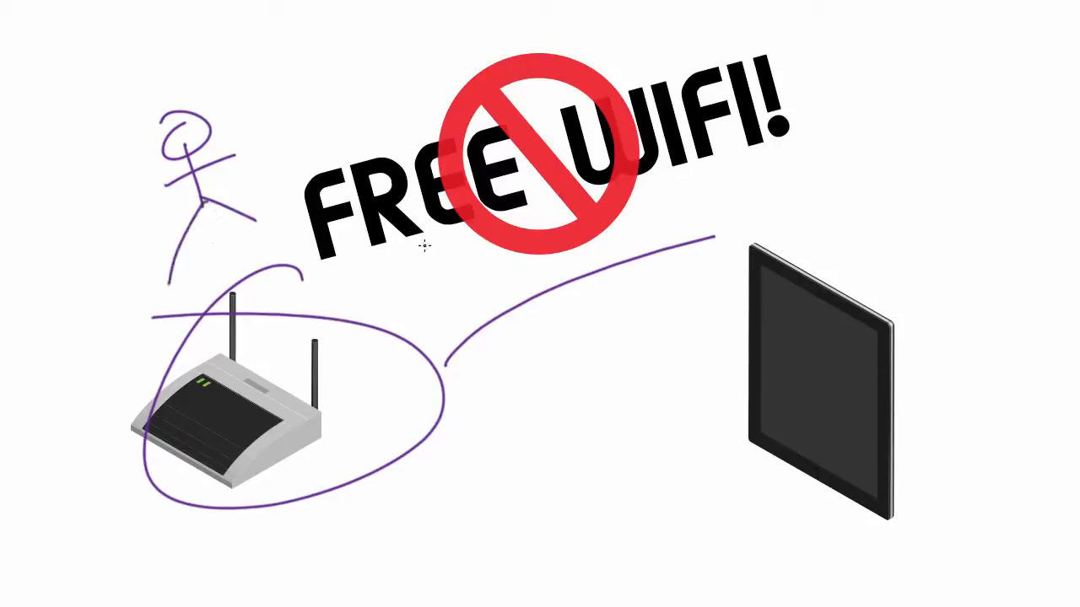
{"action": "mouse_move", "coordinate": [462, 250]}
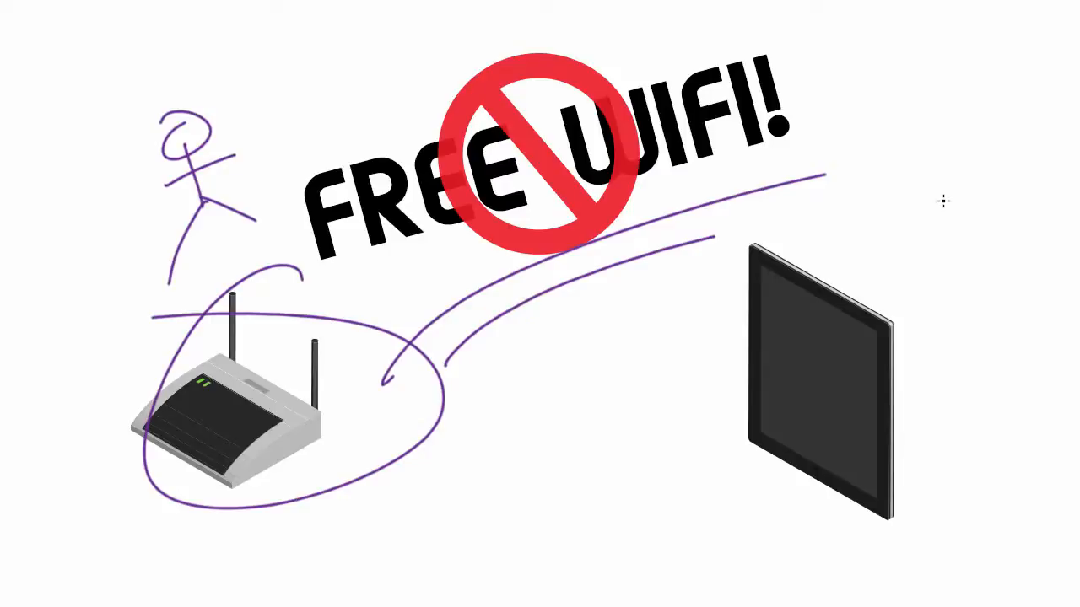
{"action": "mouse_move", "coordinate": [779, 283]}
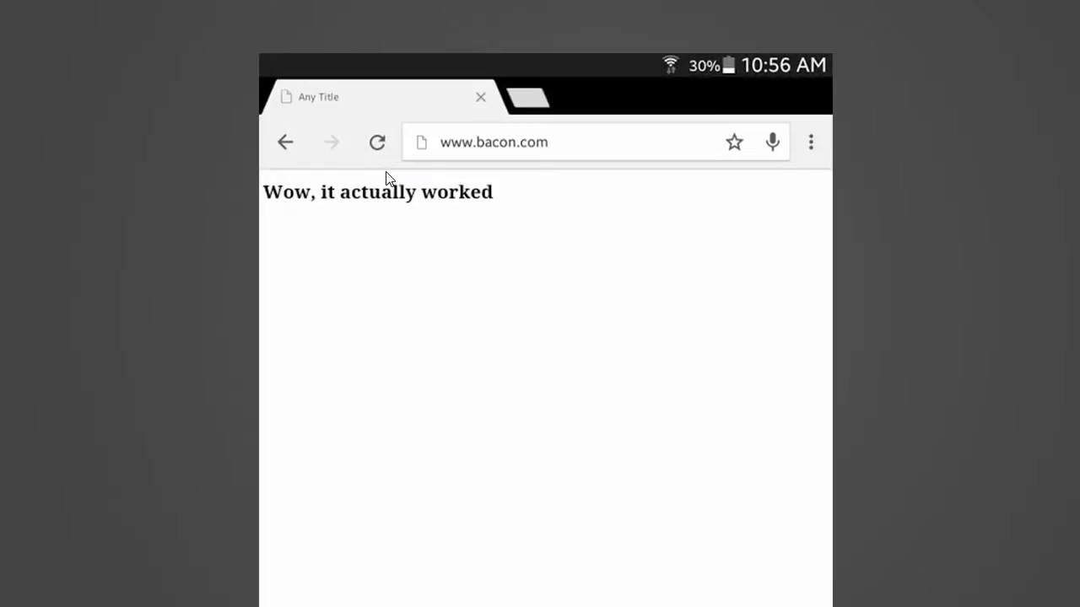
{"action": "mouse_move", "coordinate": [398, 174]}
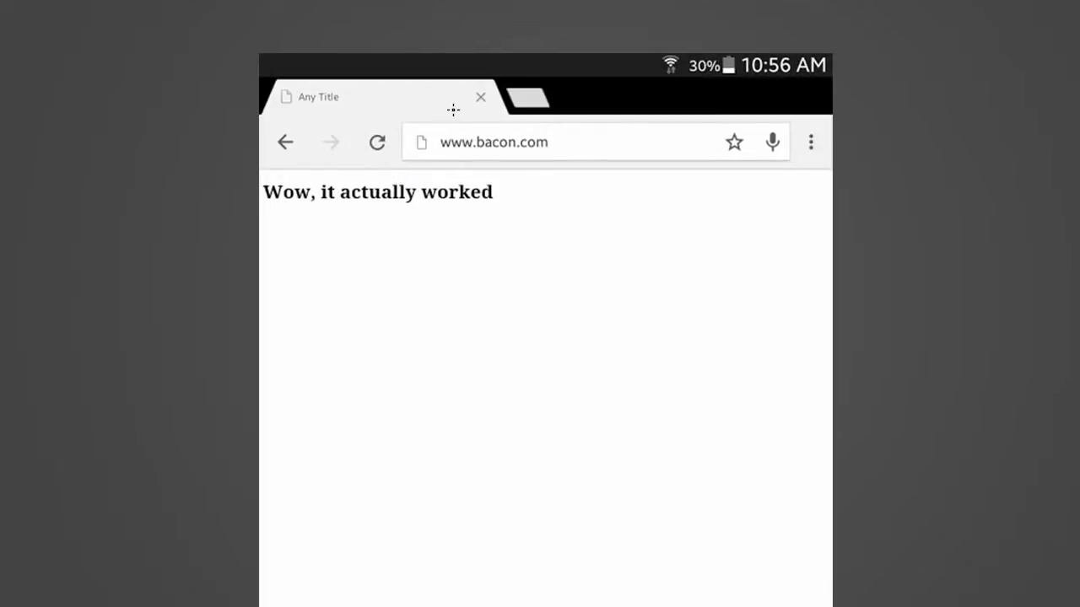
{"action": "mouse_move", "coordinate": [475, 122]}
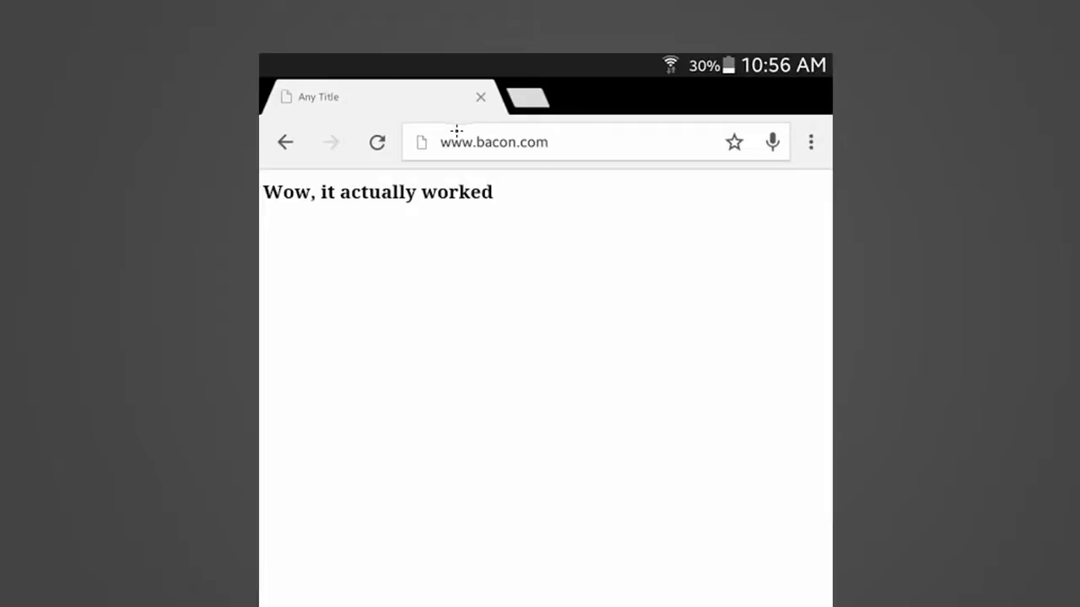
{"action": "mouse_move", "coordinate": [469, 128]}
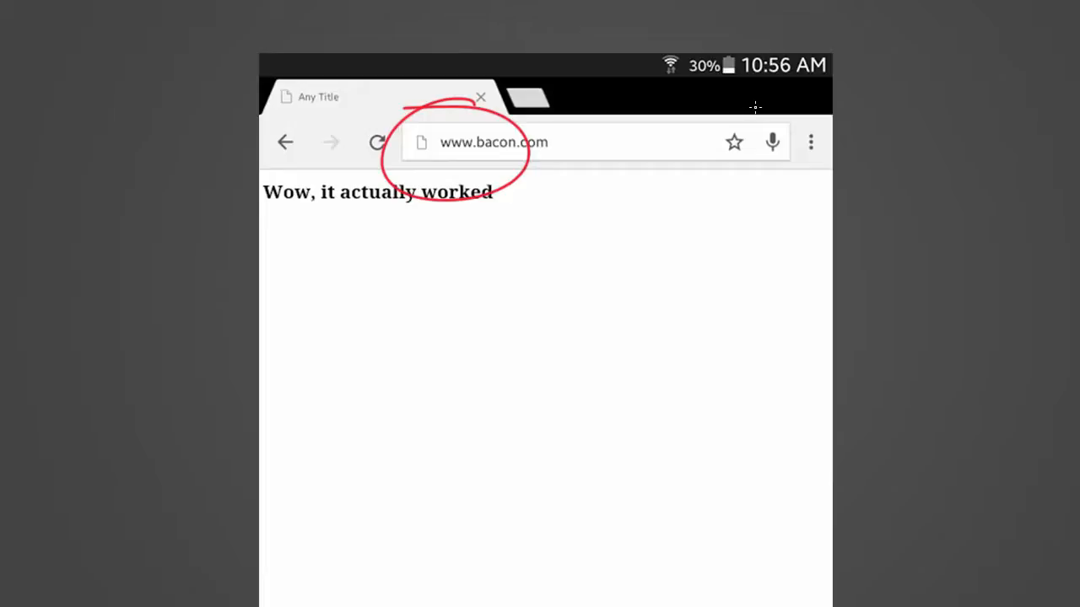
{"action": "mouse_move", "coordinate": [634, 145]}
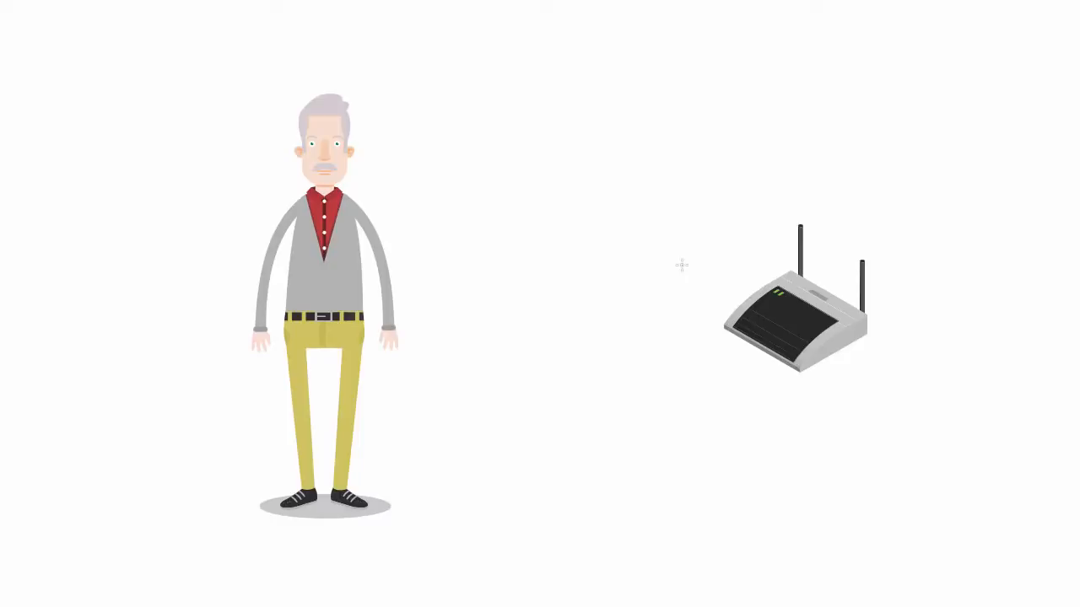
{"action": "mouse_move", "coordinate": [292, 61]}
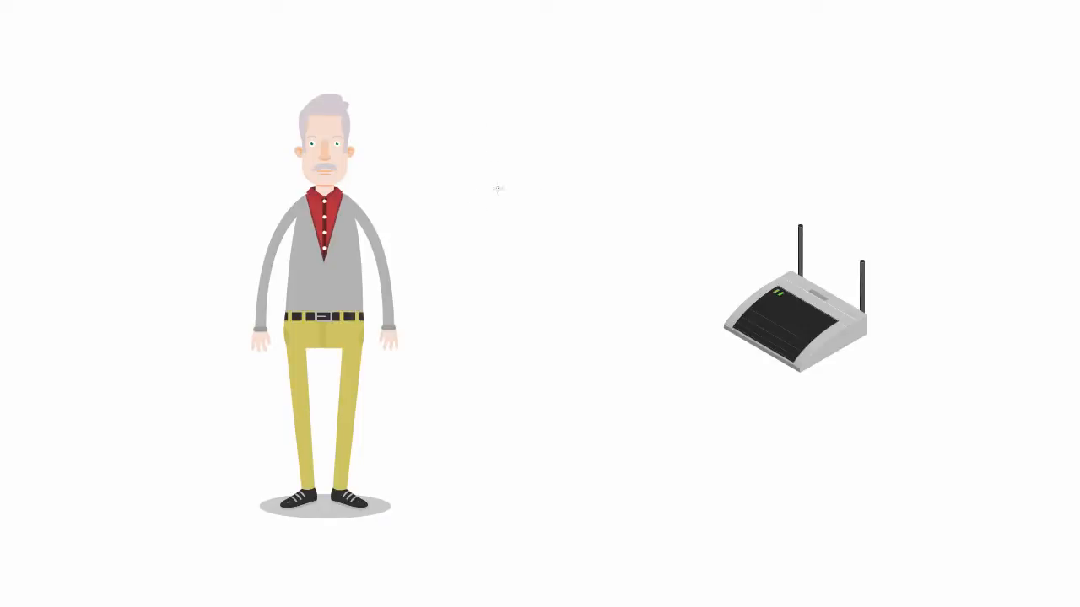
{"action": "mouse_move", "coordinate": [702, 239]}
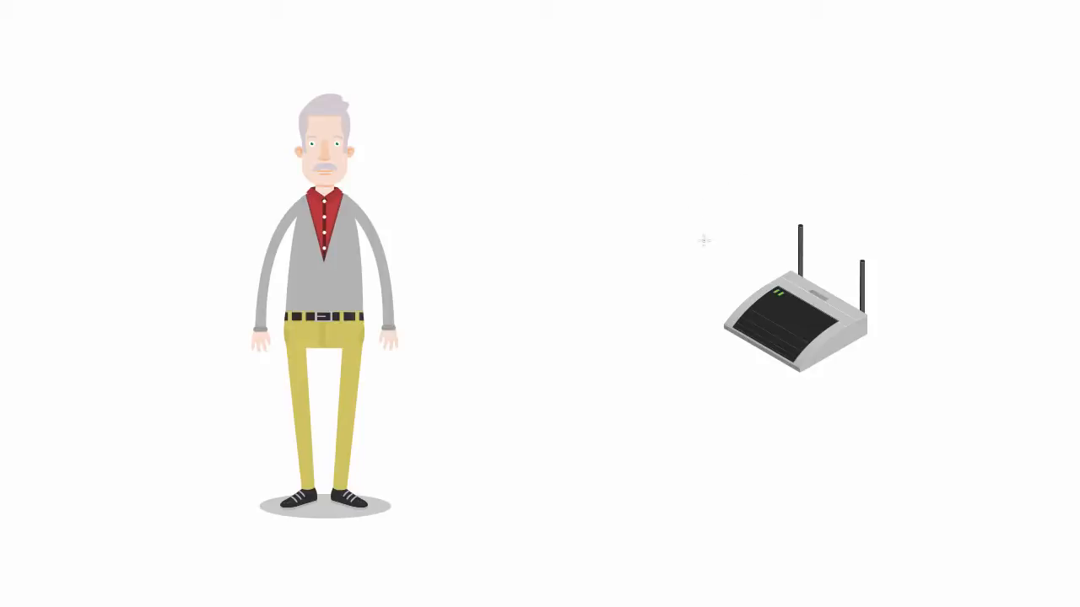
{"action": "mouse_move", "coordinate": [683, 161]}
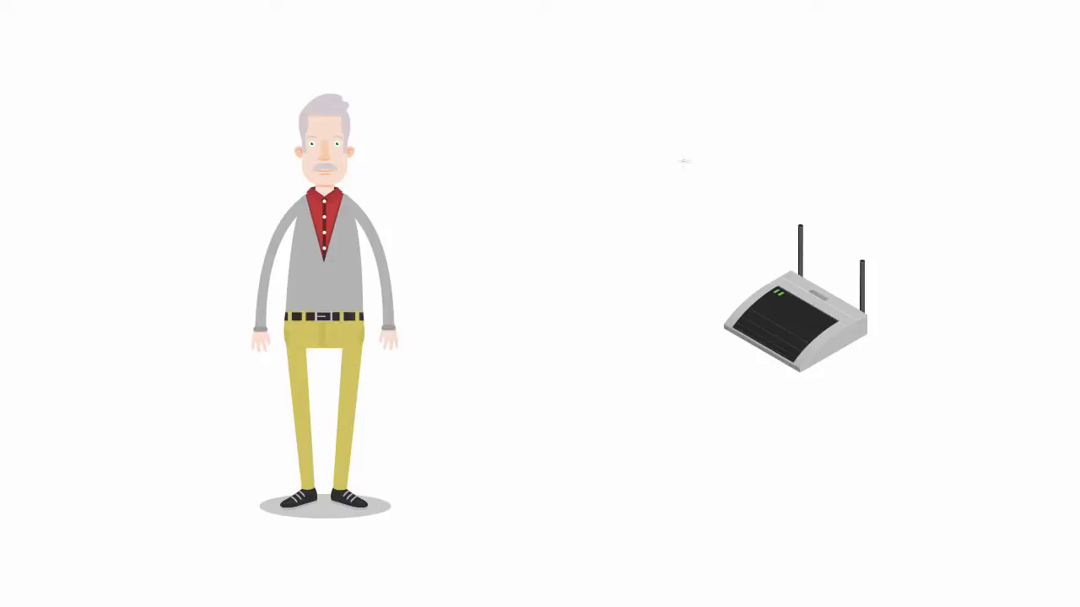
{"action": "mouse_move", "coordinate": [574, 122]}
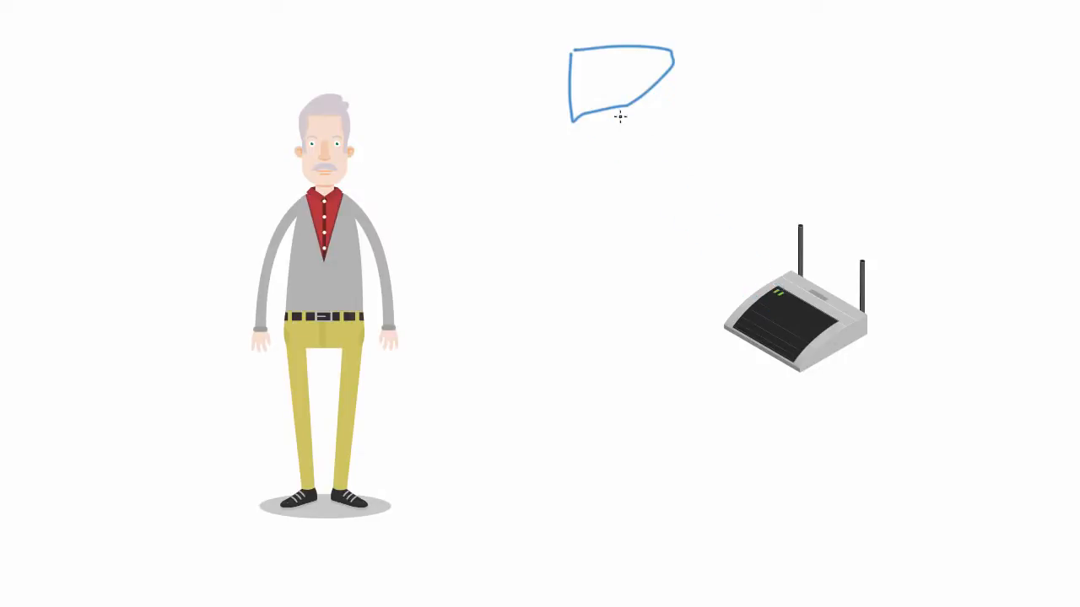
{"action": "mouse_move", "coordinate": [561, 136]}
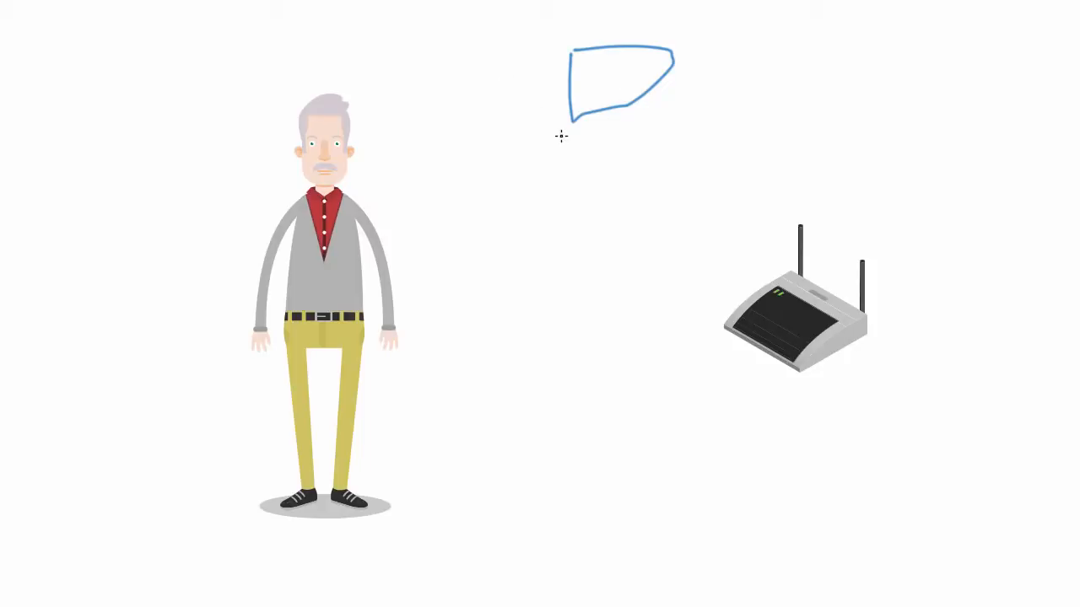
{"action": "mouse_move", "coordinate": [556, 137]}
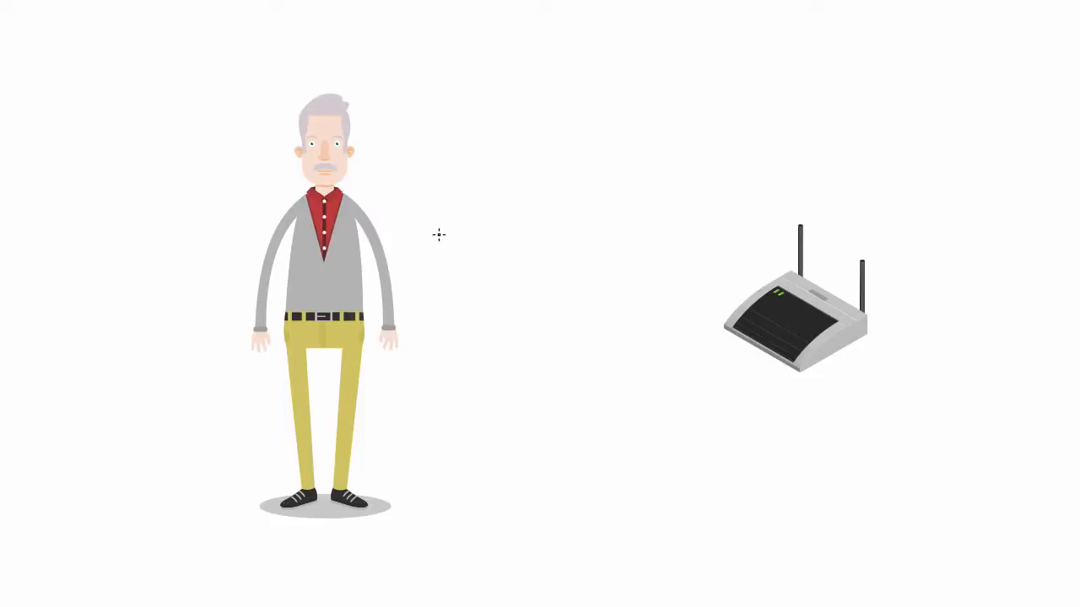
{"action": "mouse_move", "coordinate": [574, 204]}
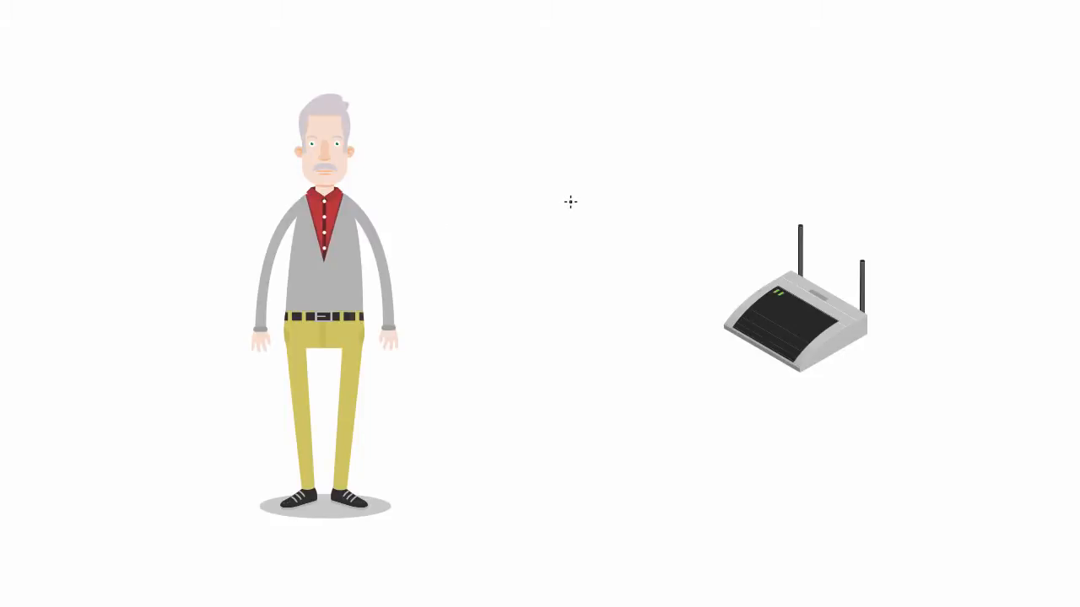
{"action": "mouse_move", "coordinate": [574, 193]}
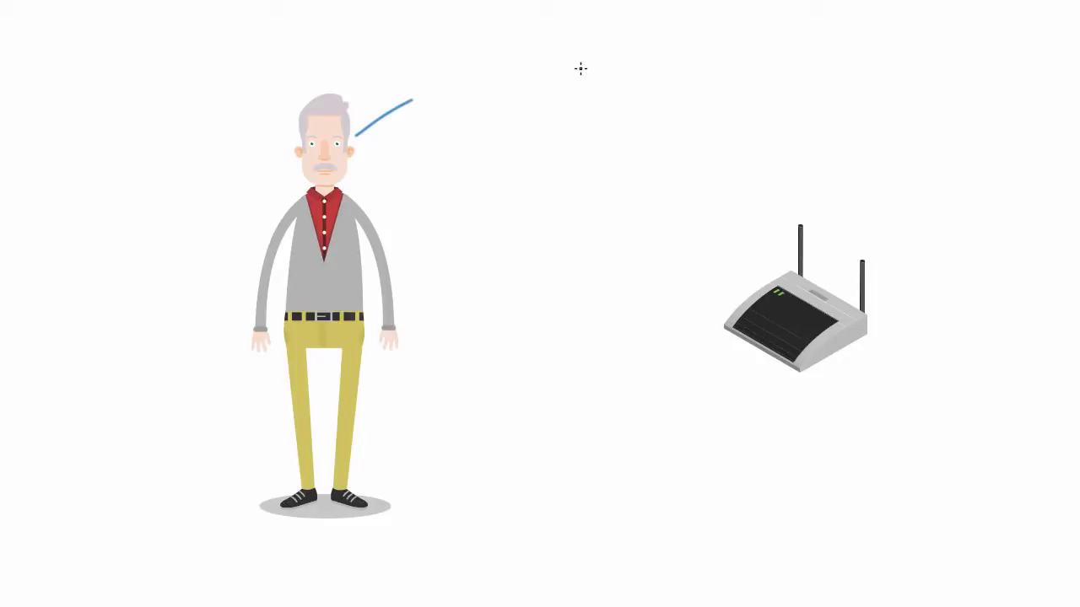
{"action": "mouse_move", "coordinate": [567, 172]}
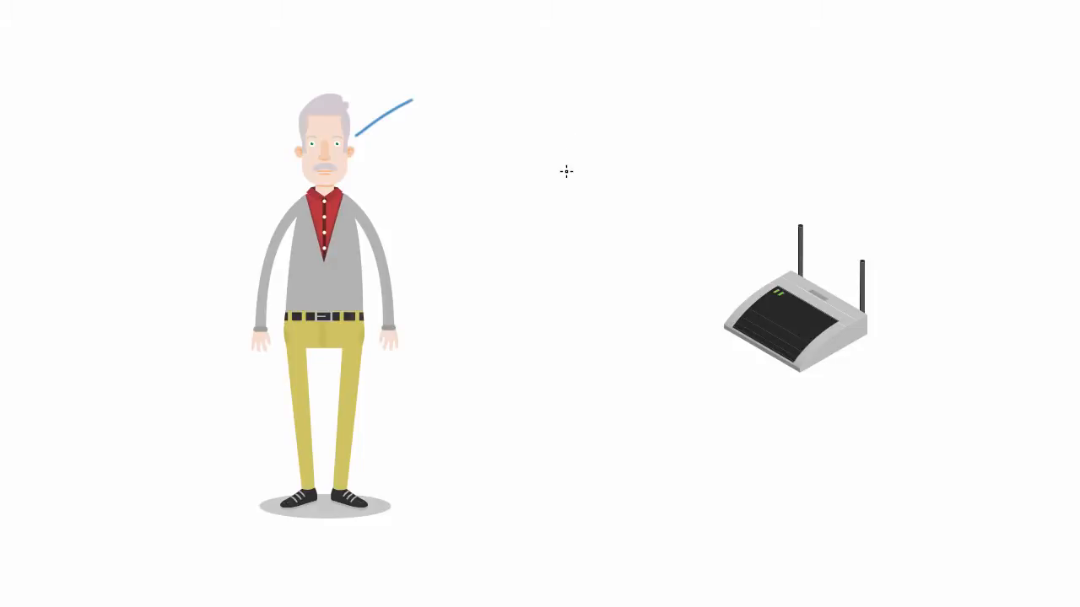
{"action": "mouse_move", "coordinate": [547, 179]}
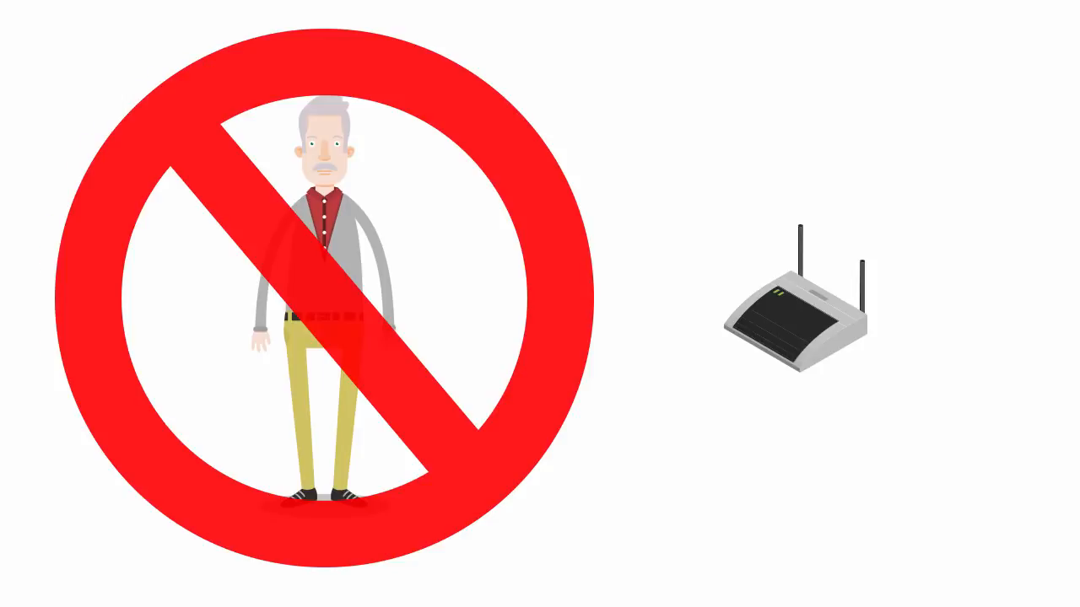
{"action": "mouse_move", "coordinate": [685, 241]}
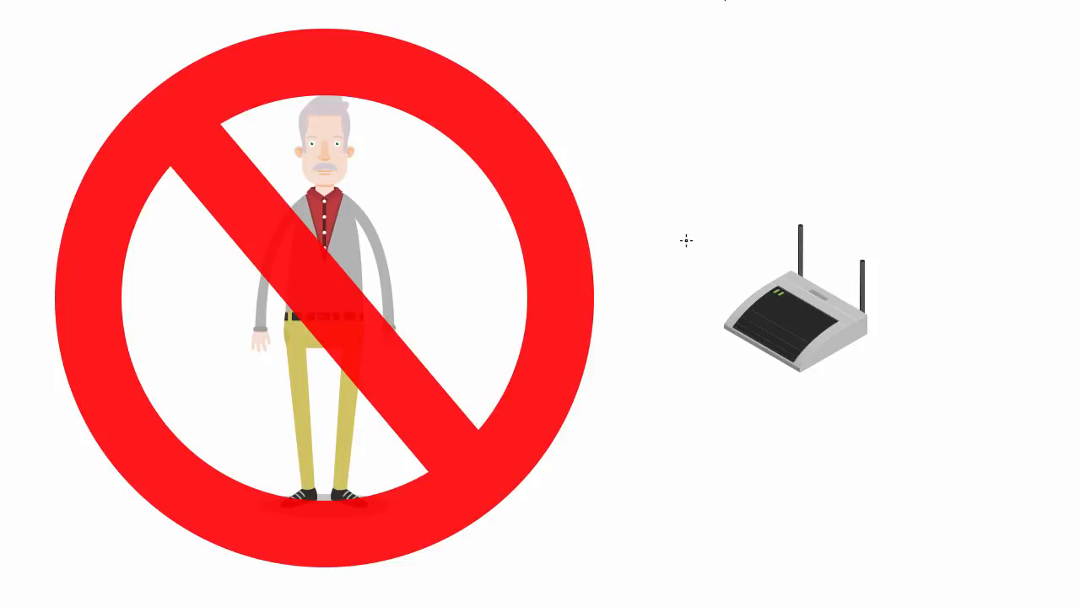
{"action": "mouse_move", "coordinate": [705, 233]}
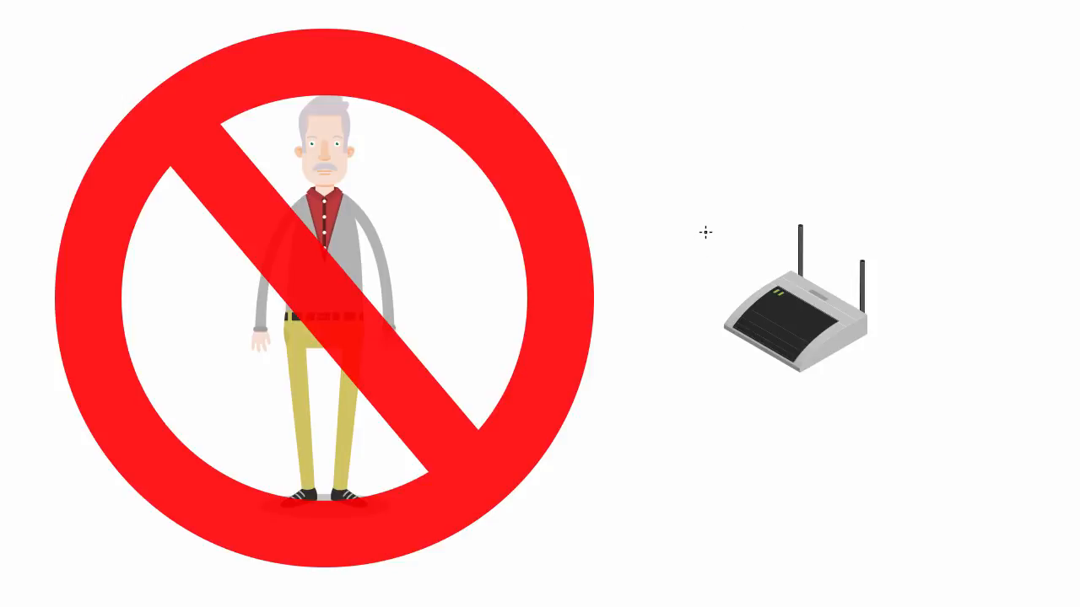